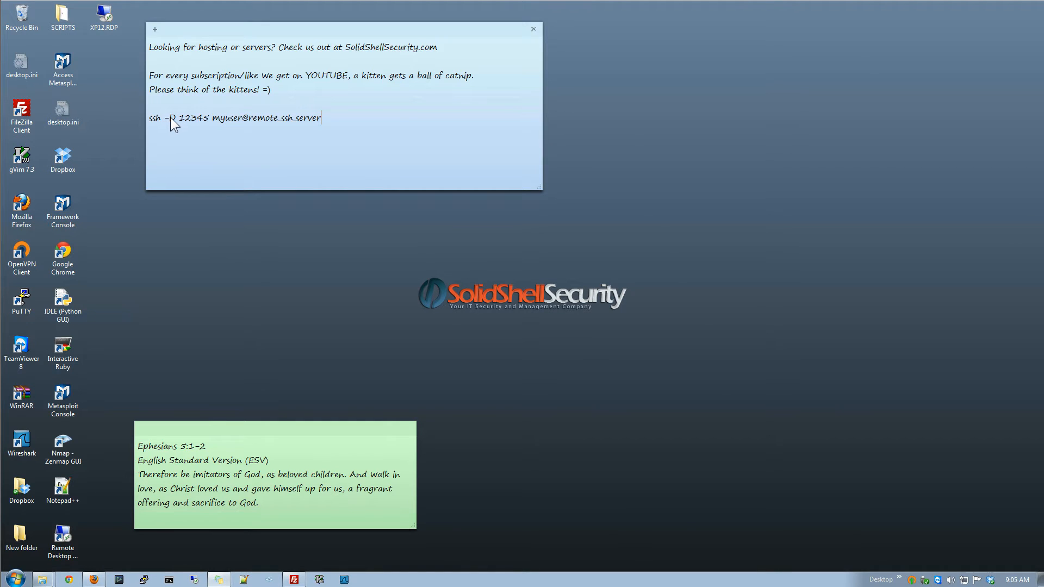
Step: Launch PuTTY and reach the Connection > SSH > Tunnels port-forwarding settings
{"action": "double_click", "coordinate": [195, 117]}
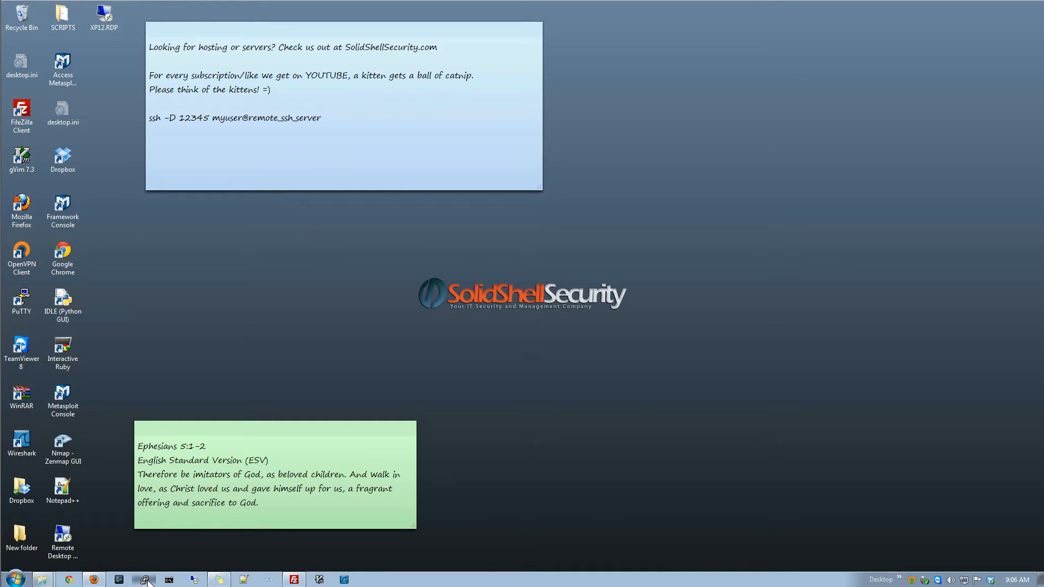
{"action": "left_click", "coordinate": [143, 578]}
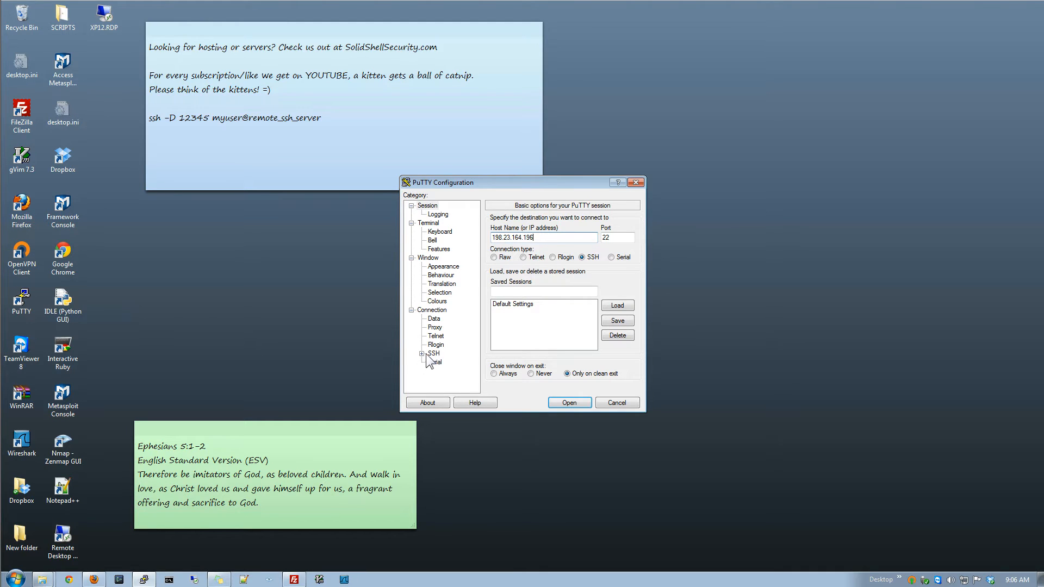
{"action": "left_click", "coordinate": [422, 353]}
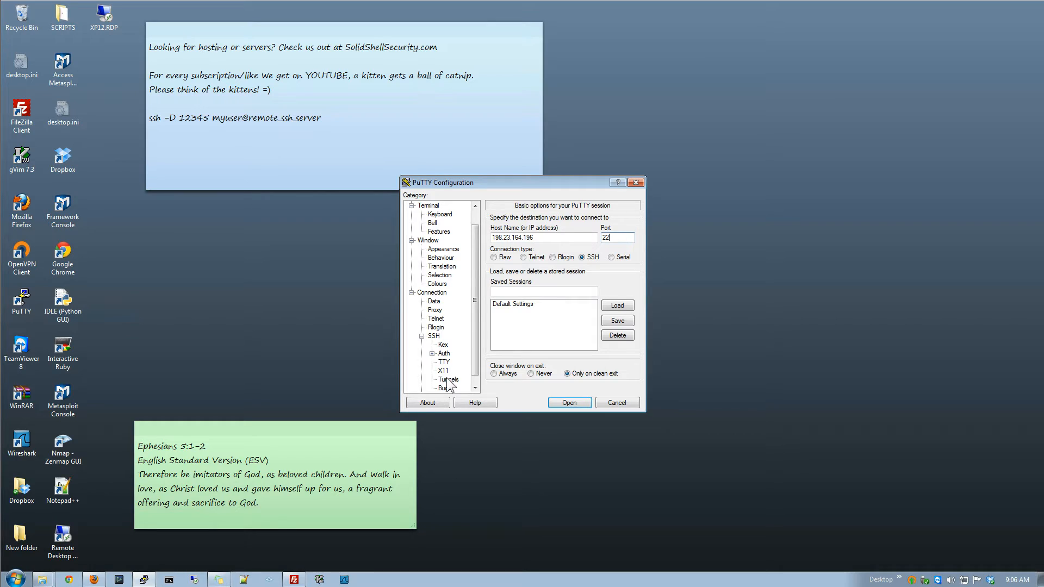
{"action": "left_click", "coordinate": [448, 379]}
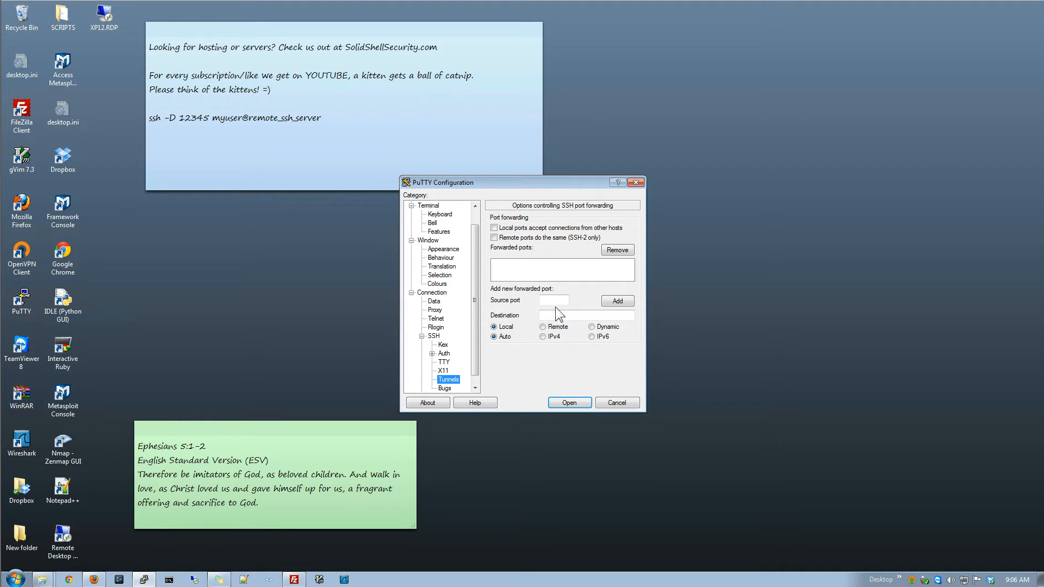
Step: Add a dynamic forwarded port D8080 and open the SSH session to 198.23.164.196
{"action": "type", "text": "8080"}
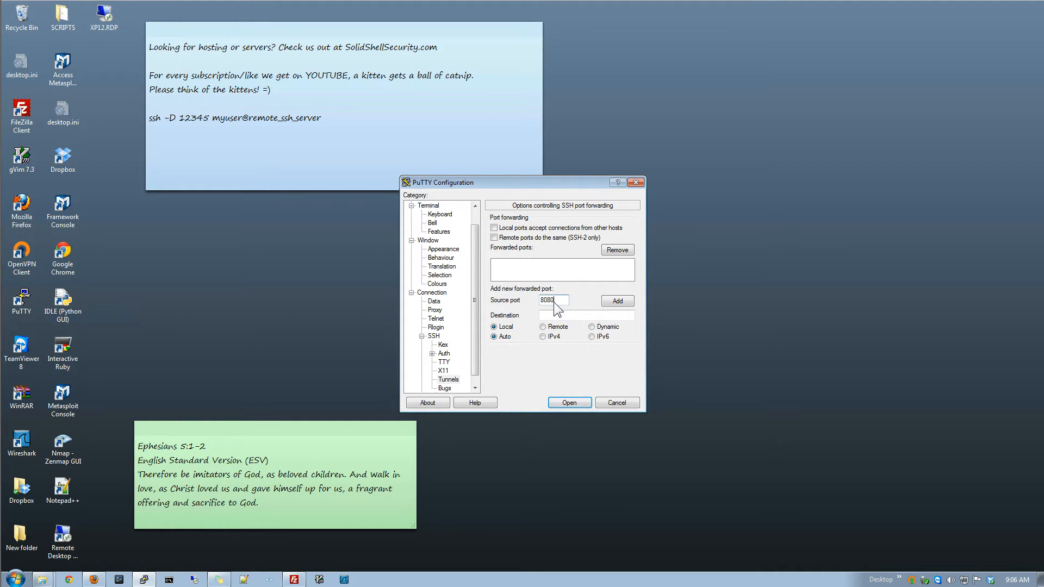
{"action": "type", "text": "localhost"}
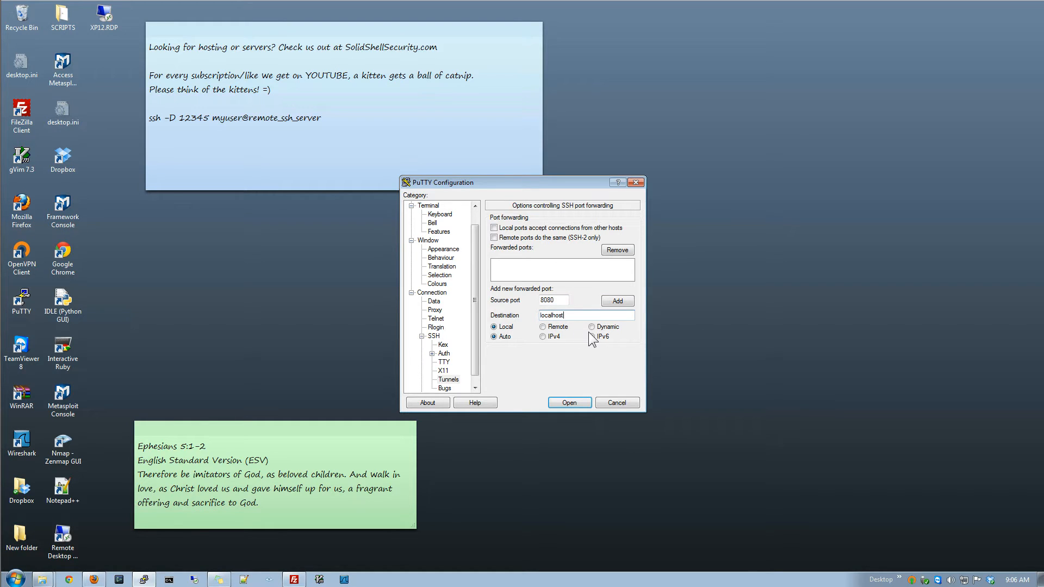
{"action": "left_click", "coordinate": [592, 327]}
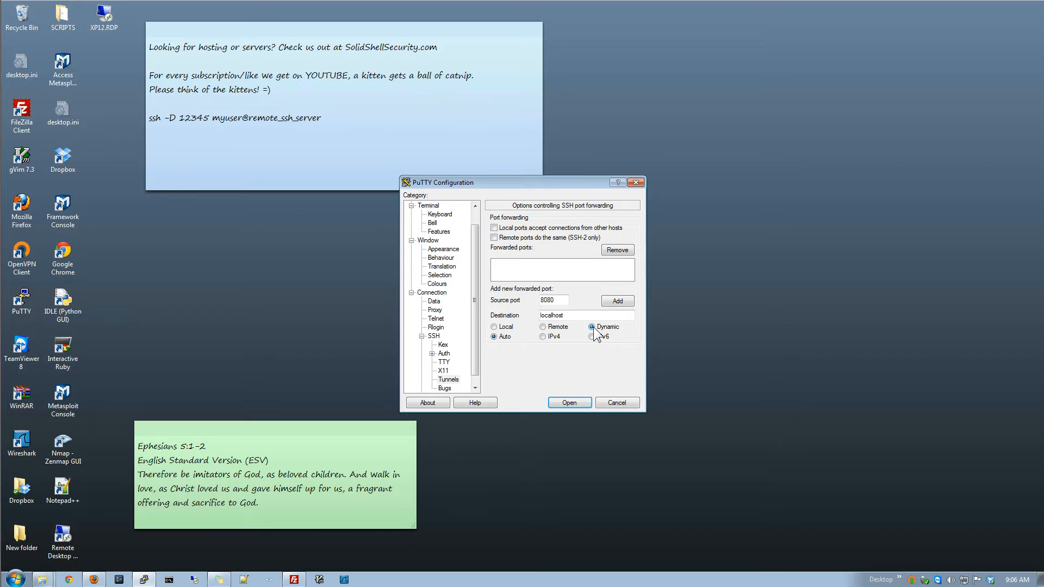
{"action": "left_click", "coordinate": [616, 300]}
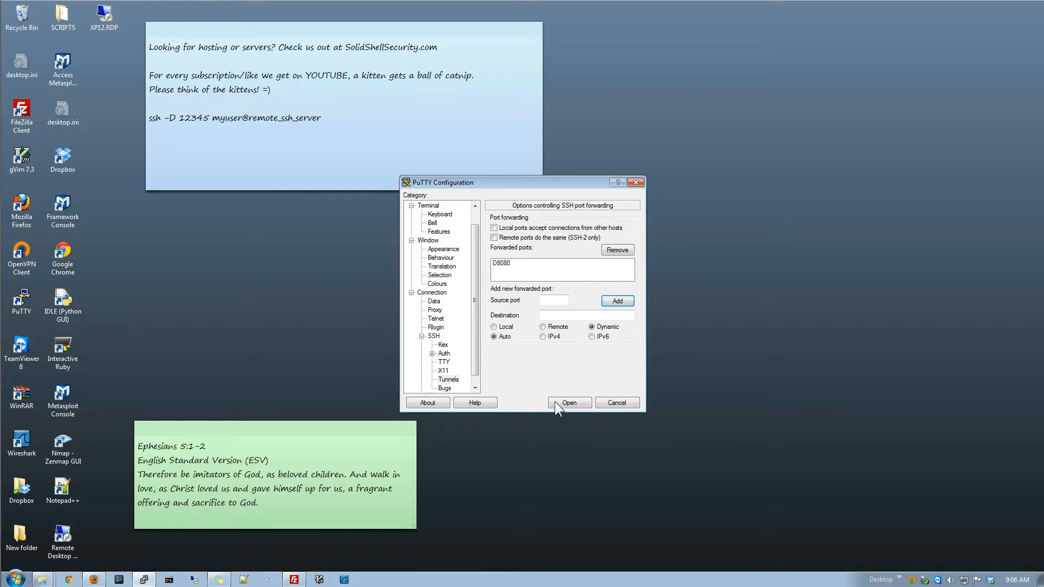
{"action": "left_click", "coordinate": [568, 403]}
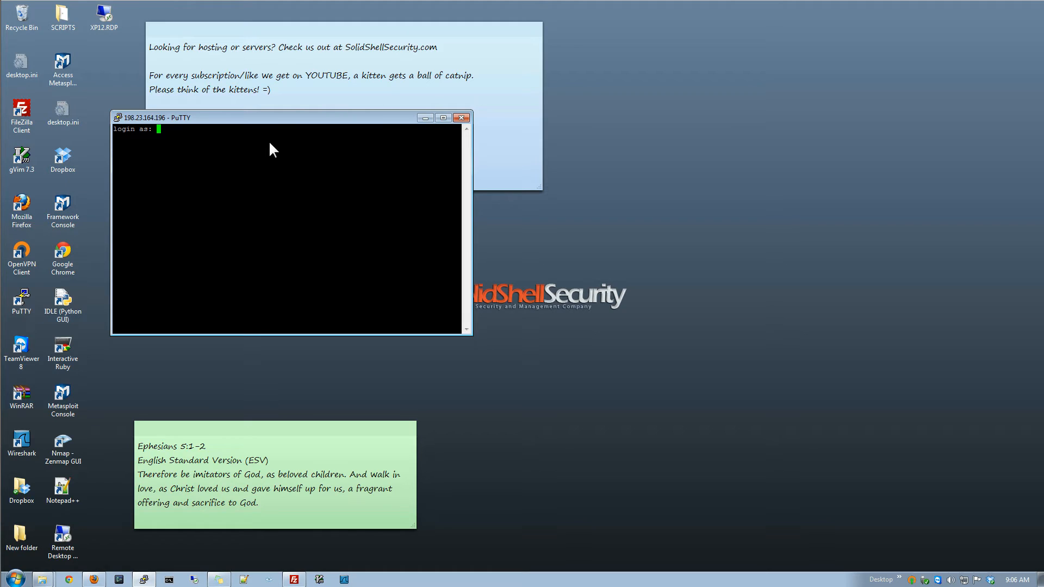
Step: Log in as root and clear the terminal to a clean root shell prompt
{"action": "type", "text": "root"}
{"action": "type", "text": "c"}
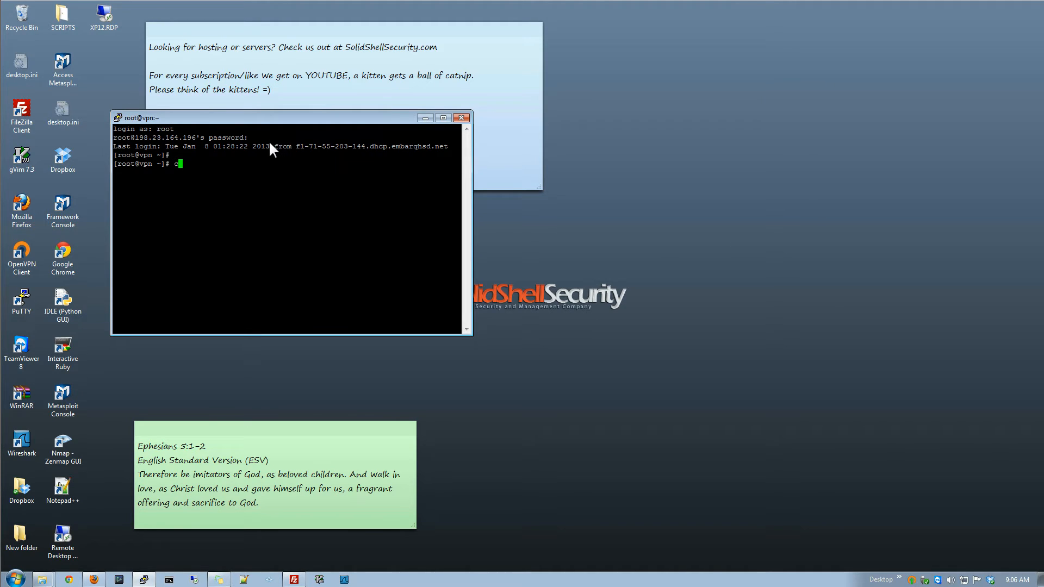
{"action": "key", "text": "Return"}
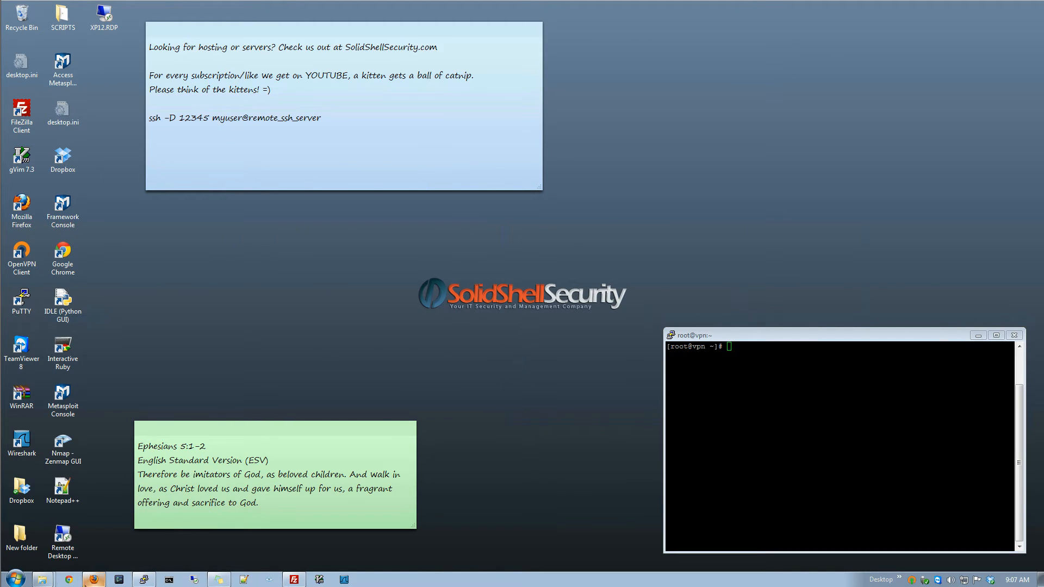
Step: Switch to Firefox and reach the Advanced > Network section of the Options dialog
{"action": "left_click", "coordinate": [94, 578]}
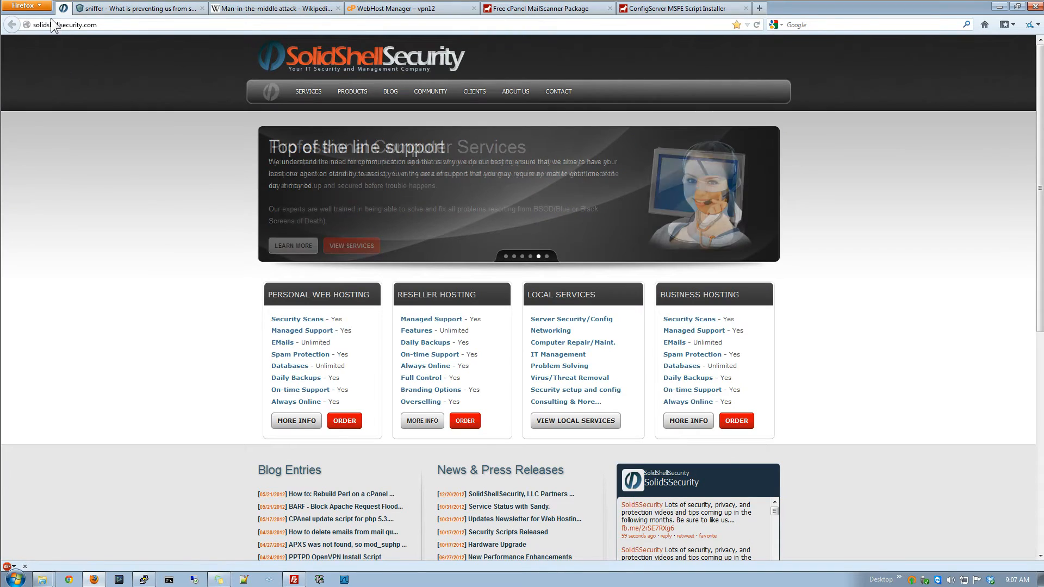
{"action": "left_click", "coordinate": [25, 5]}
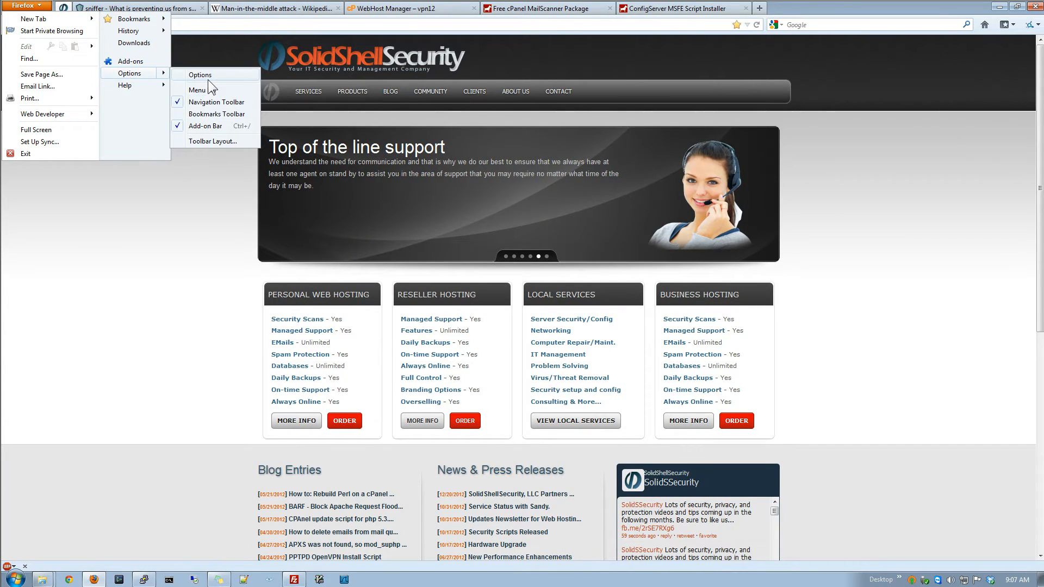
{"action": "left_click", "coordinate": [201, 74]}
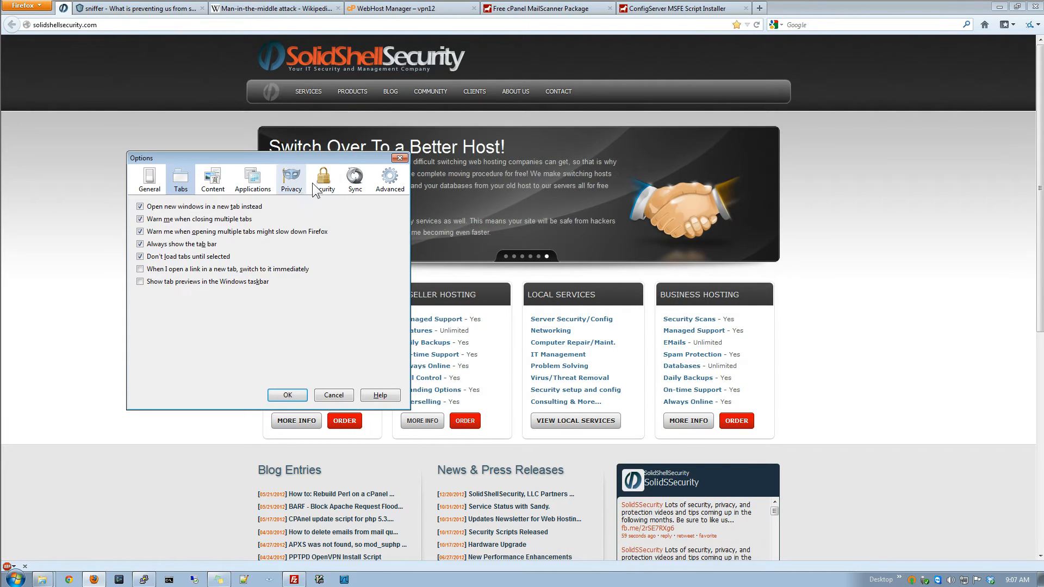
{"action": "left_click", "coordinate": [322, 177]}
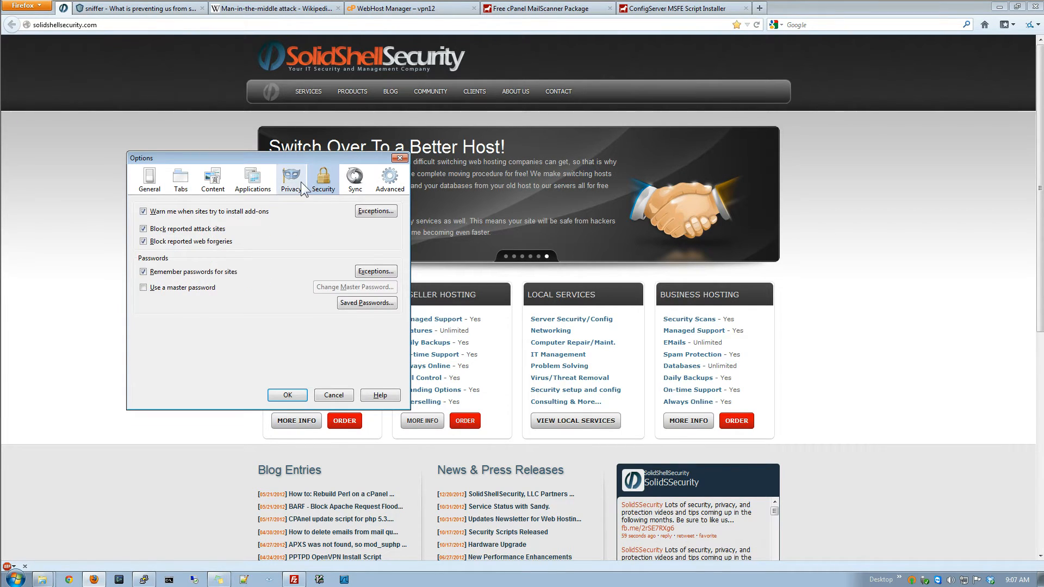
{"action": "left_click", "coordinate": [252, 177]}
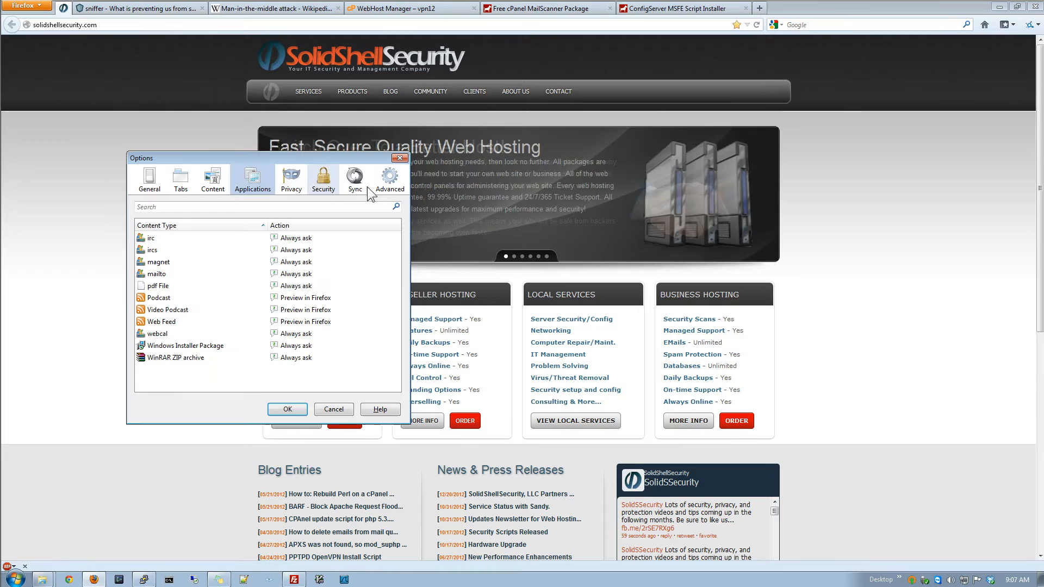
{"action": "left_click", "coordinate": [389, 179]}
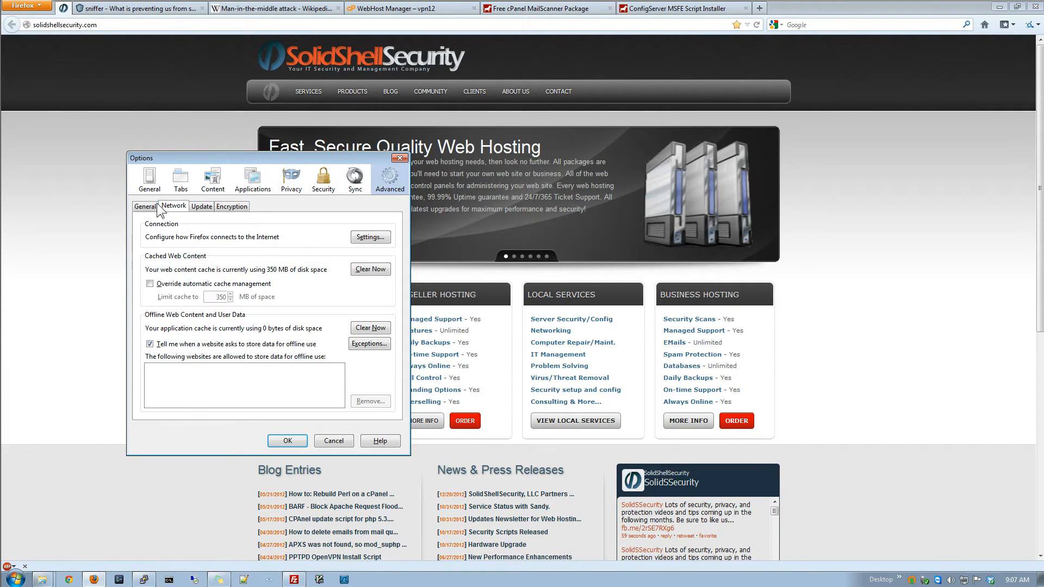
{"action": "mouse_move", "coordinate": [353, 247]}
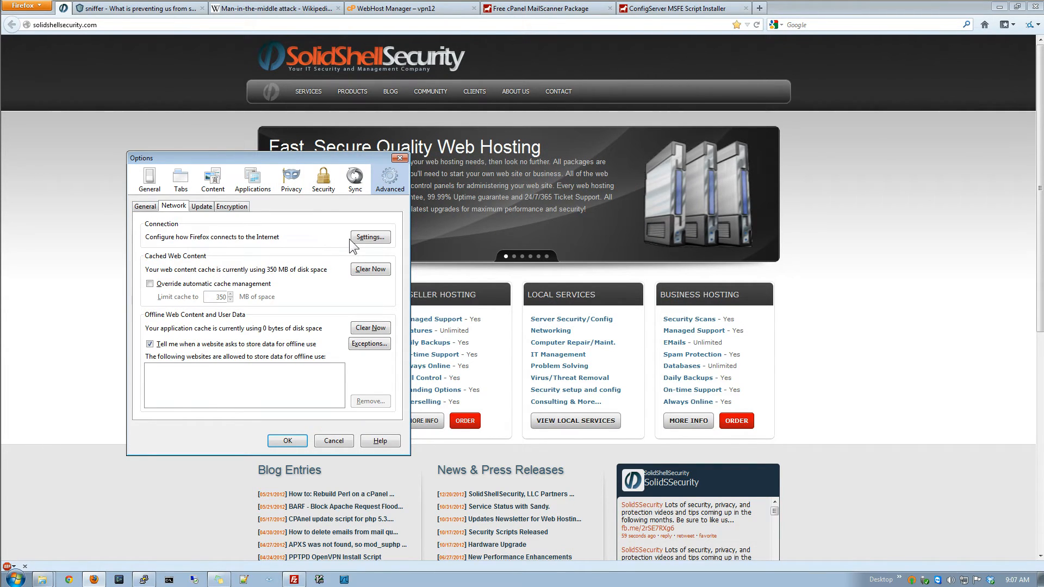
Step: Configure a manual SOCKS v5 proxy at localhost port 8080 and close the connection settings
{"action": "left_click", "coordinate": [369, 237]}
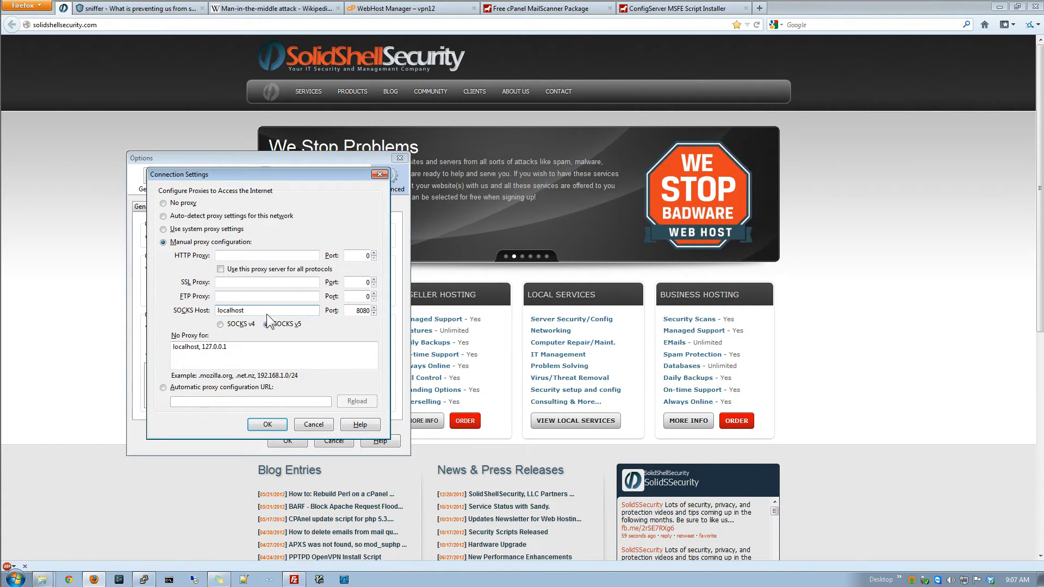
{"action": "left_click", "coordinate": [272, 324]}
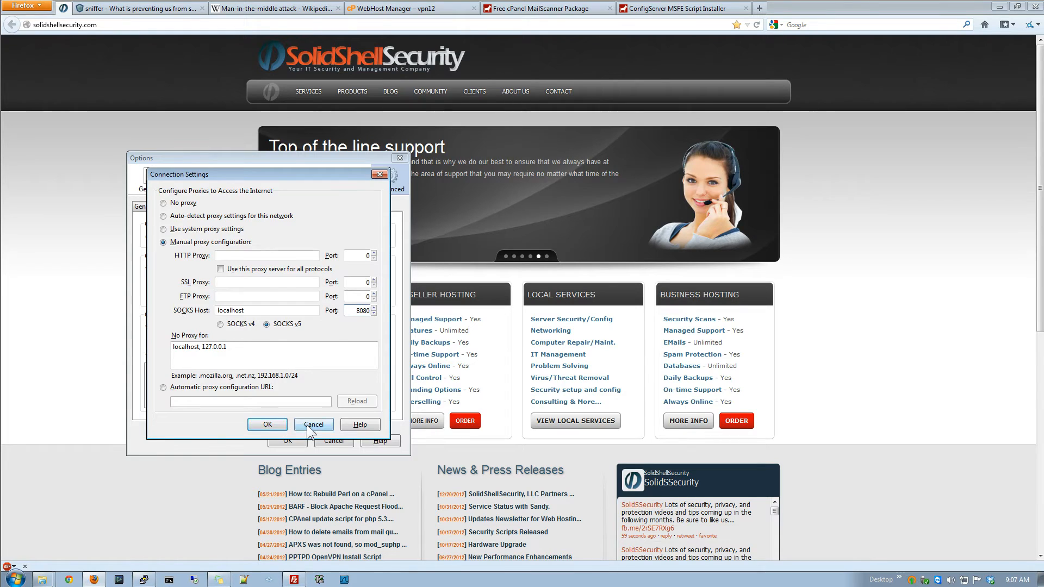
{"action": "left_click", "coordinate": [313, 424]}
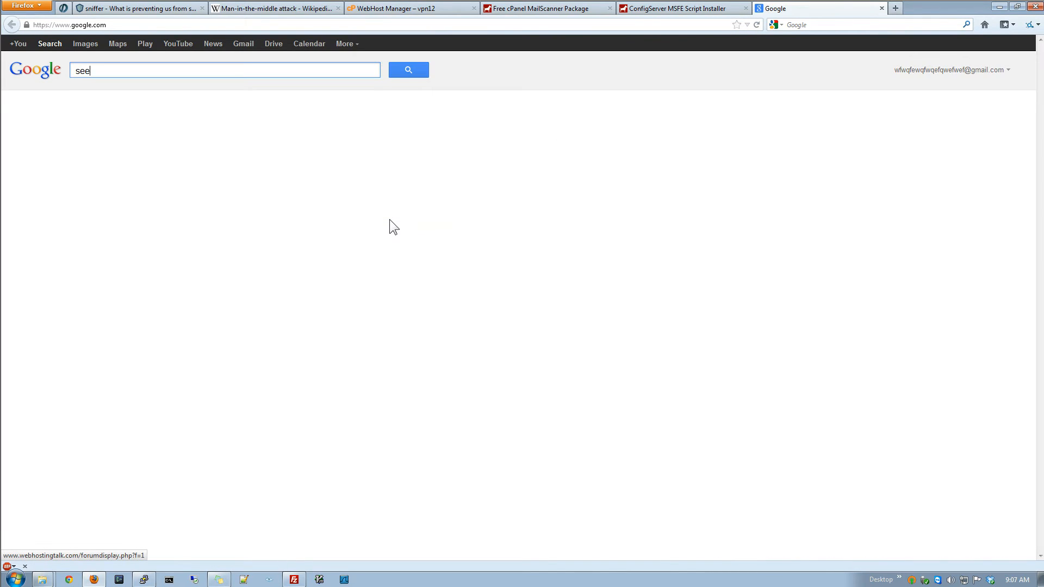
Step: Search Google for 'see my ip', confirming the public IP is 198.23.164.196
{"action": "type", "text": "my ip"}
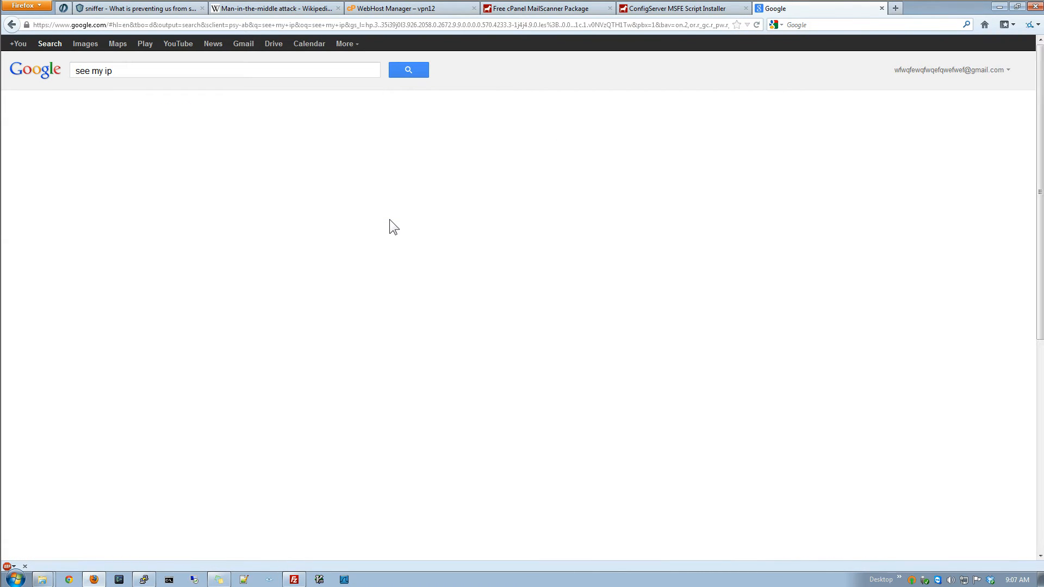
{"action": "left_click", "coordinate": [408, 69]}
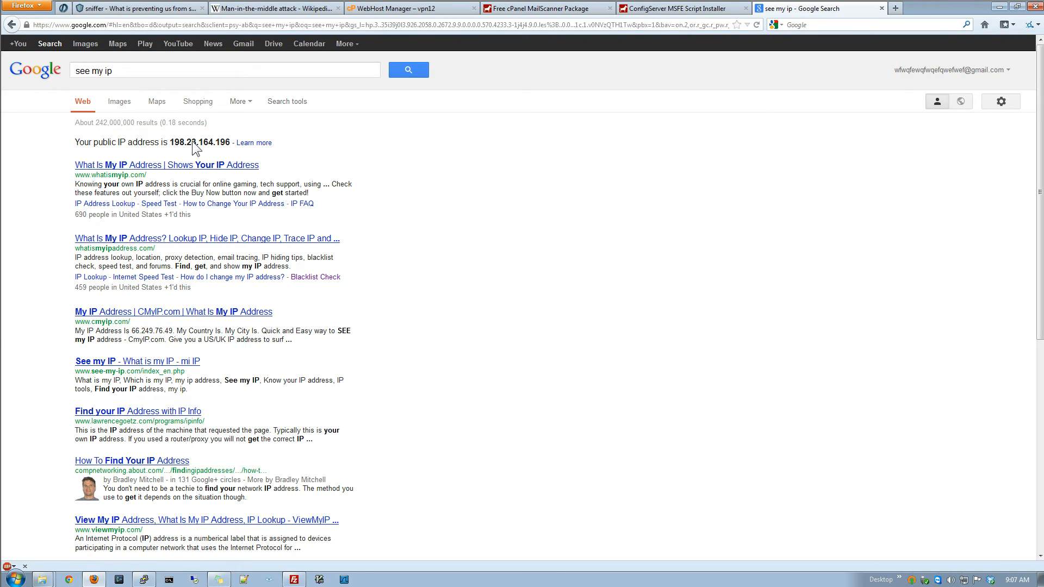
{"action": "mouse_move", "coordinate": [324, 158]}
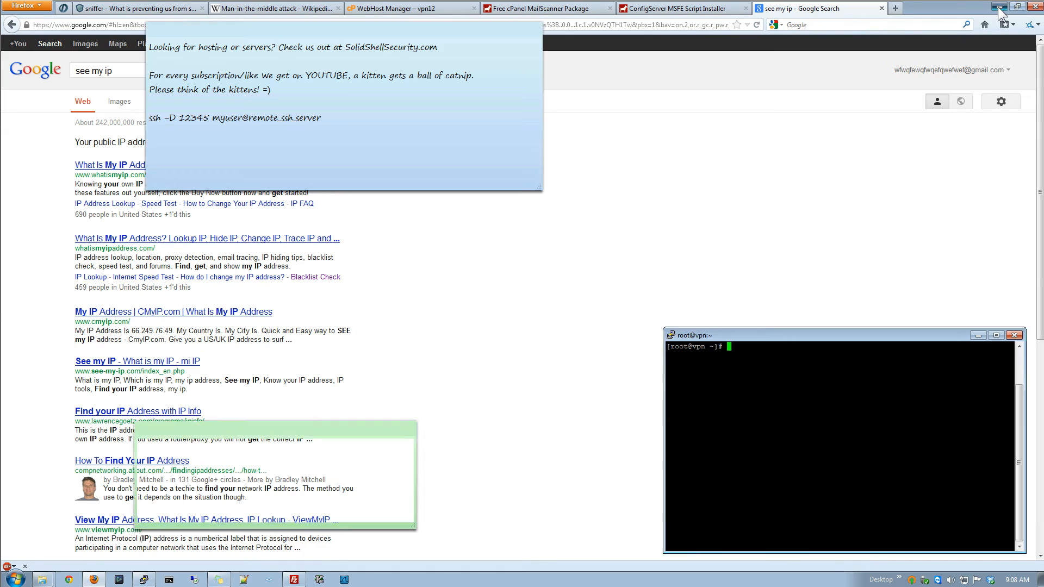
Step: Minimize Firefox and highlight the user@server part of the ssh -D 12345 command note
{"action": "left_click", "coordinate": [992, 7]}
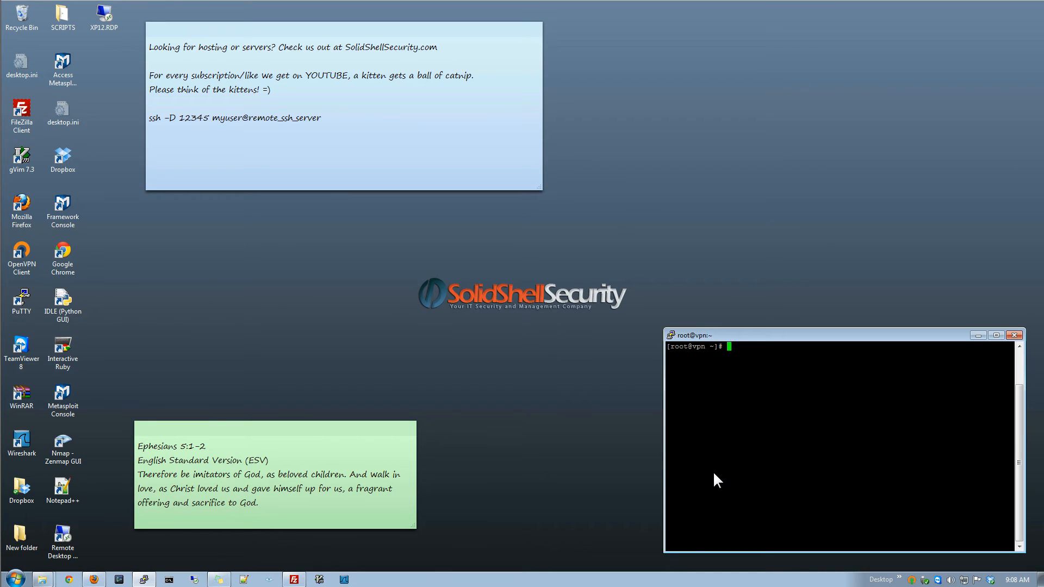
{"action": "mouse_move", "coordinate": [581, 456]}
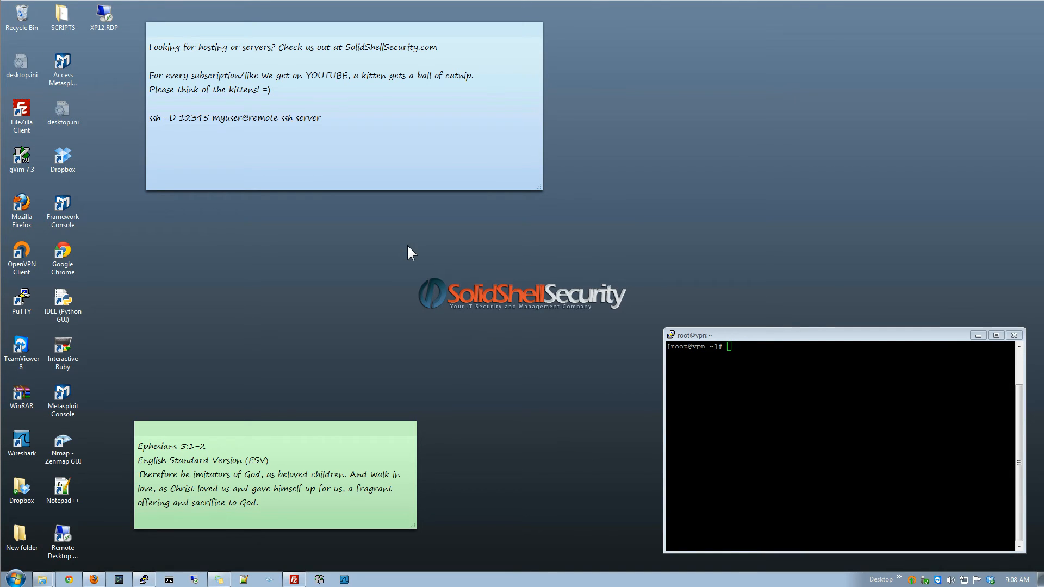
{"action": "left_click_drag", "start_coordinate": [238, 118], "coordinate": [320, 118]}
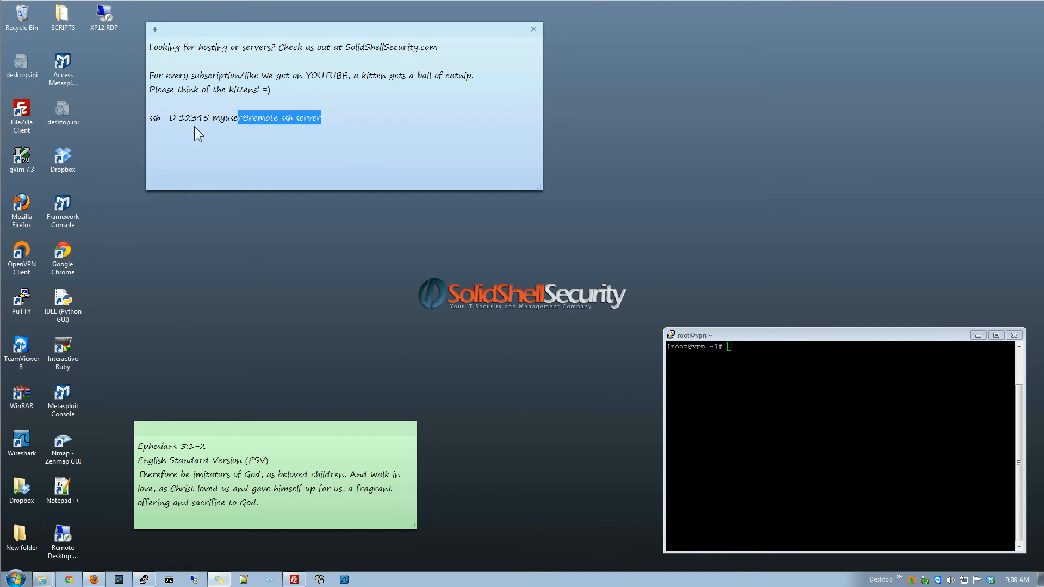